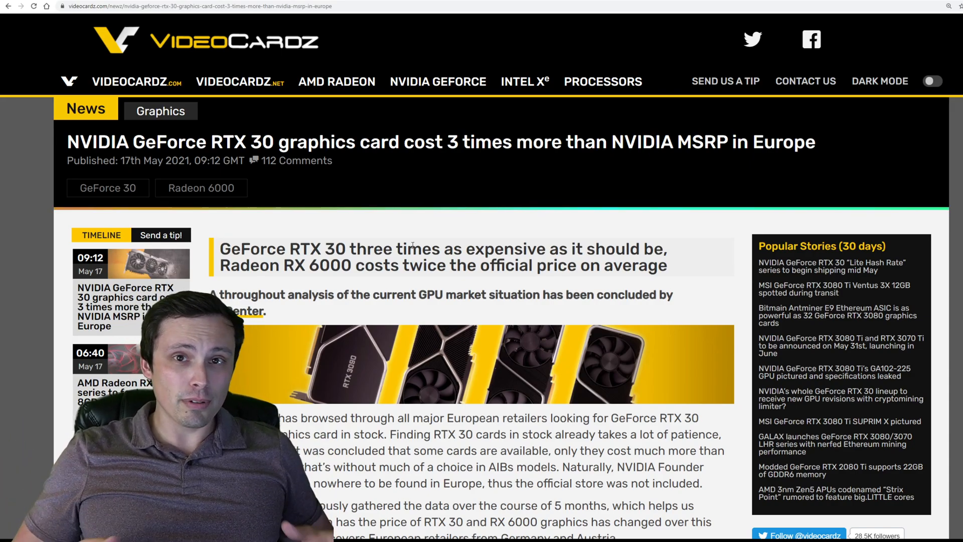
mouse_move(447, 231)
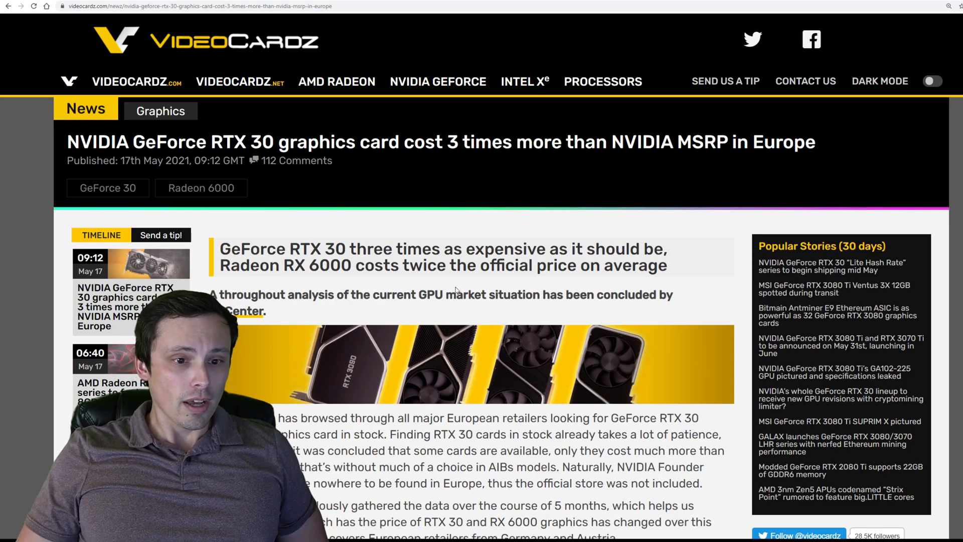
mouse_move(405, 180)
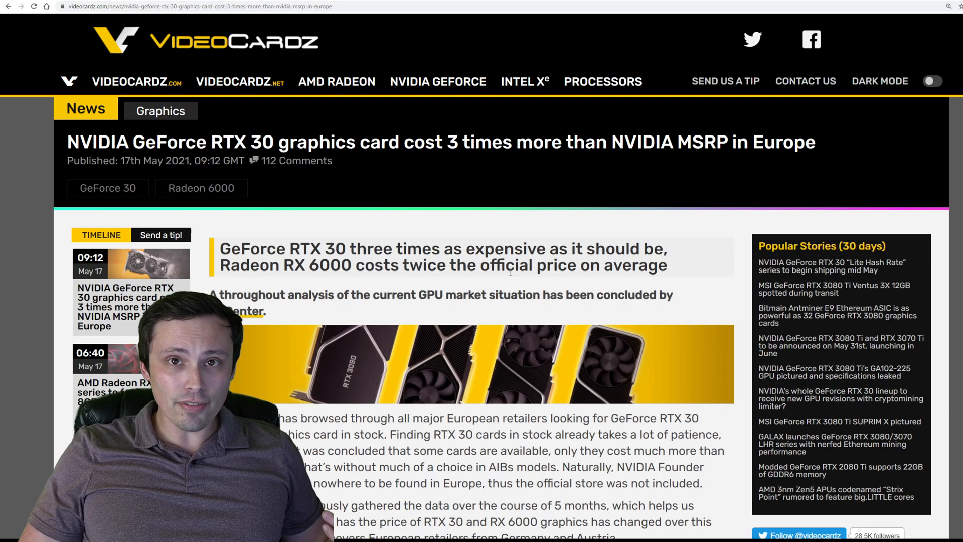
Step: Scroll the article until the 3DCenter GPU price table for January–May 2021 is fully visible
scroll("down", 3)
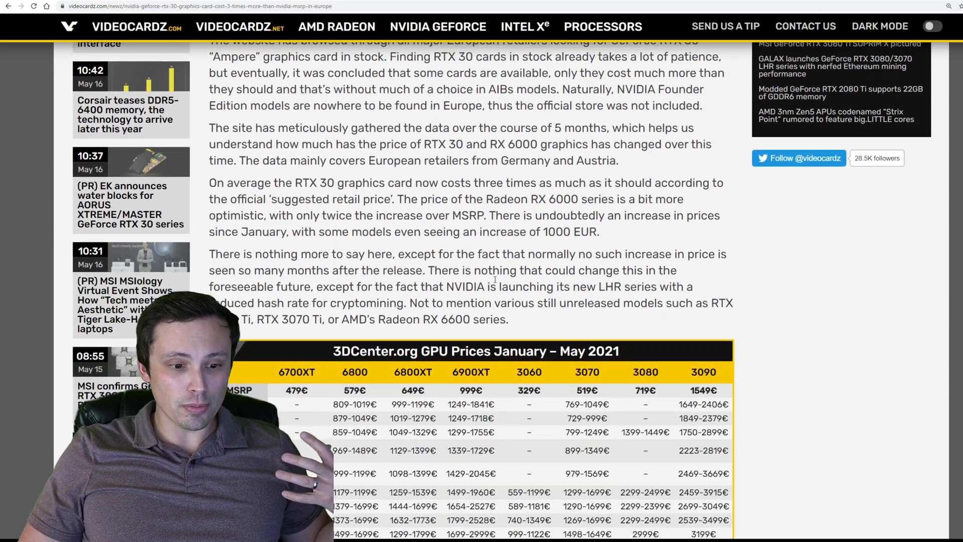
scroll("down", 3)
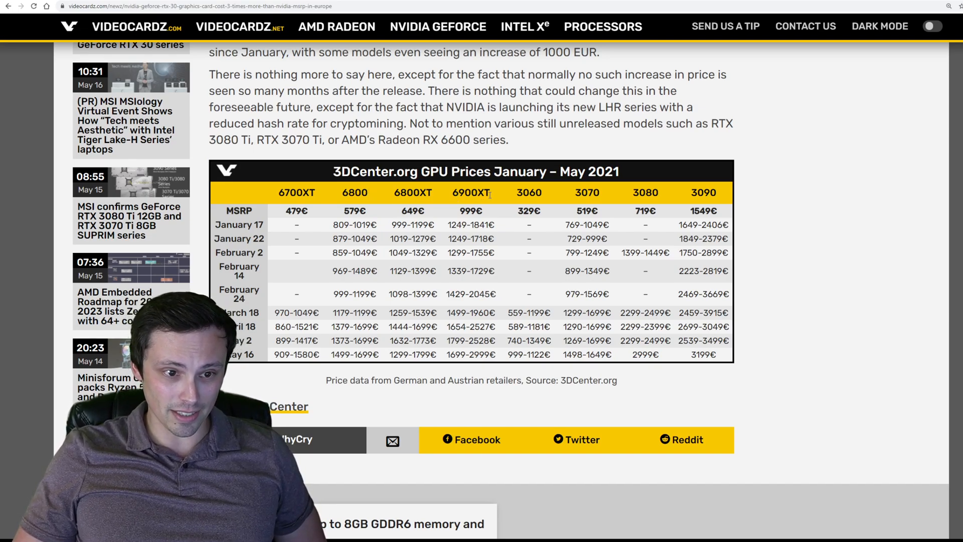
mouse_move(516, 195)
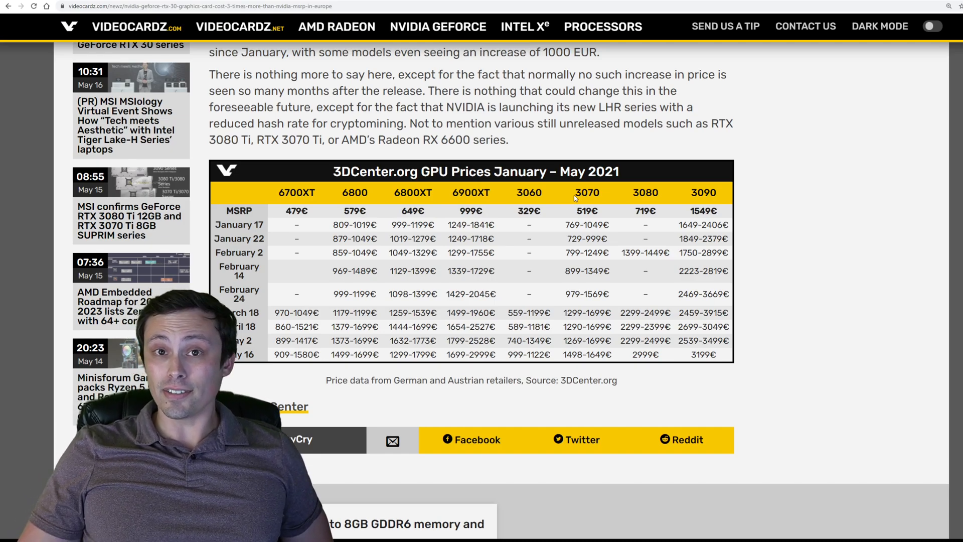
mouse_move(663, 198)
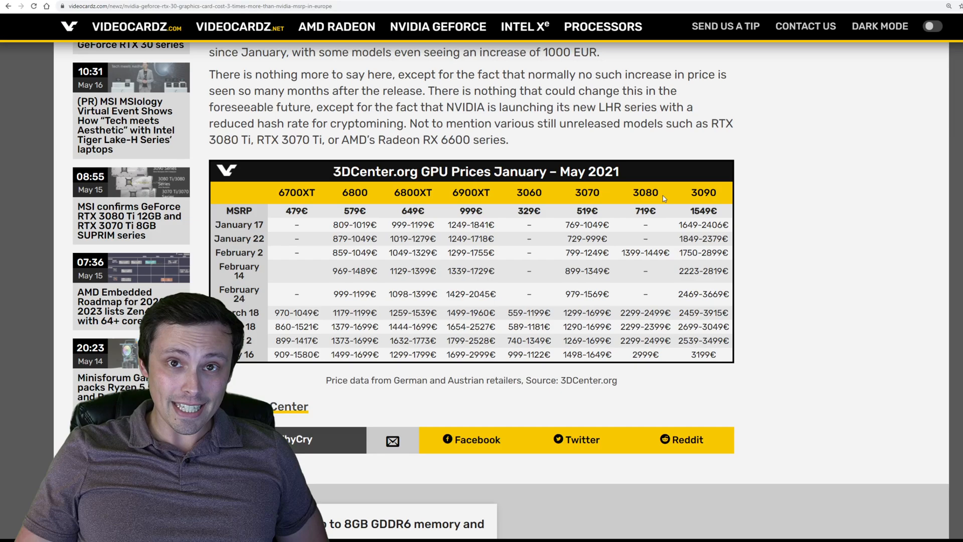
mouse_move(693, 201)
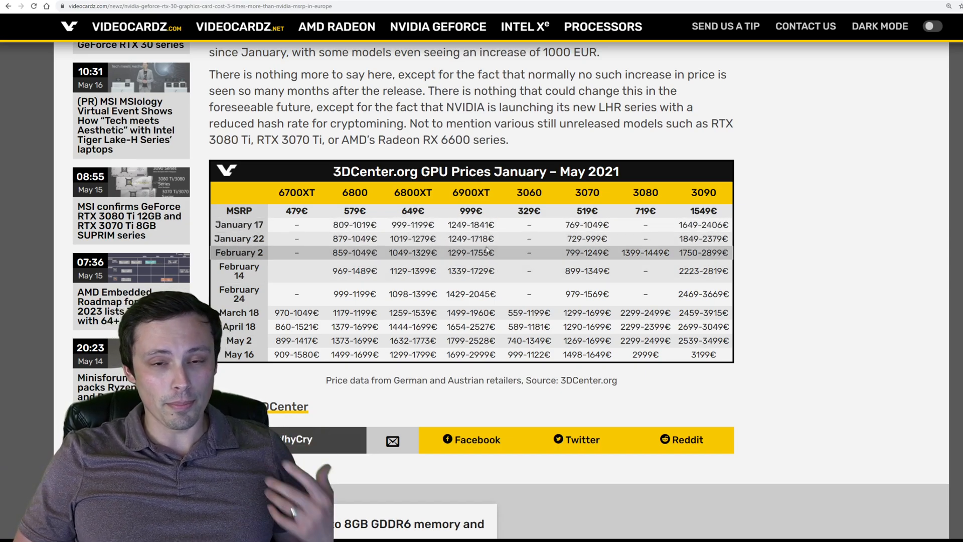
mouse_move(301, 243)
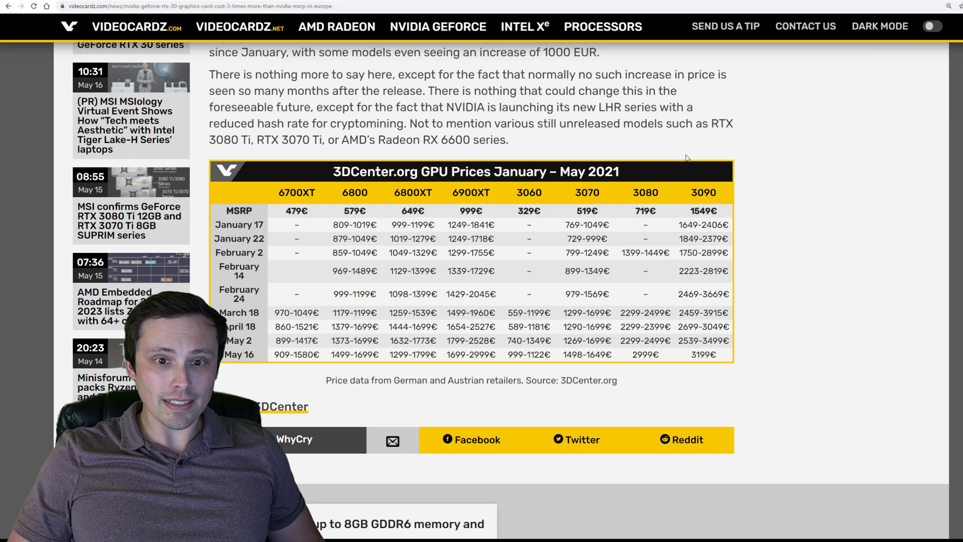
Step: Zoom the page in on the 3DCenter price table so its figures read larger
scroll("down", 3)
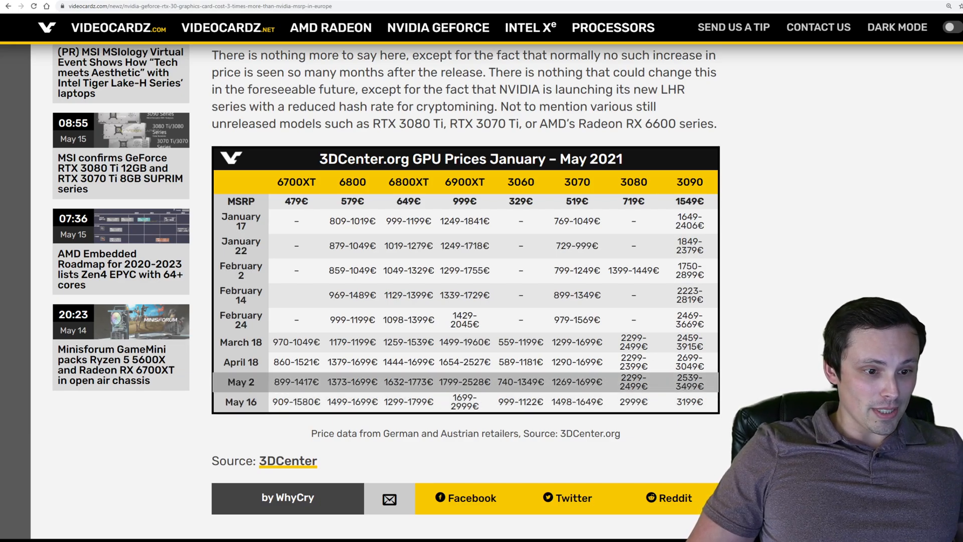
double_click(393, 402)
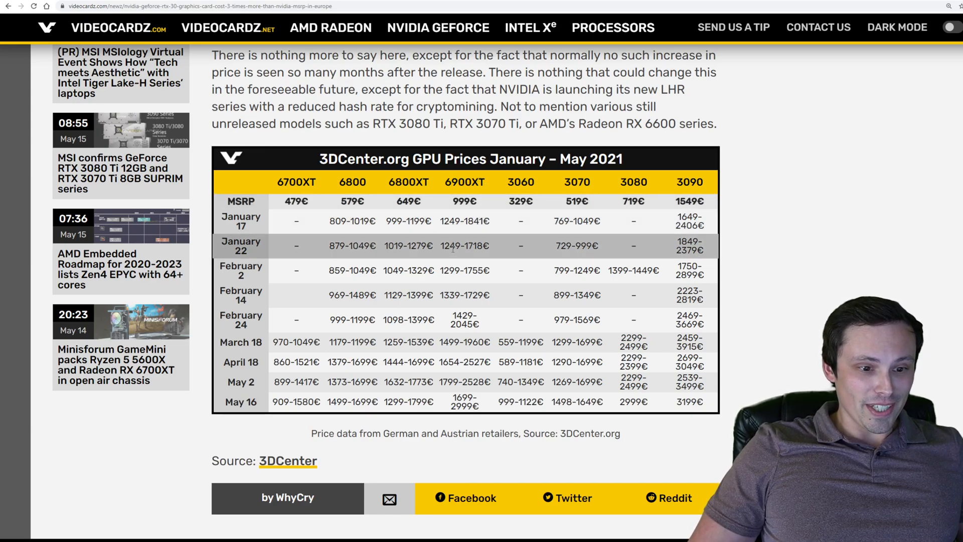
mouse_move(464, 381)
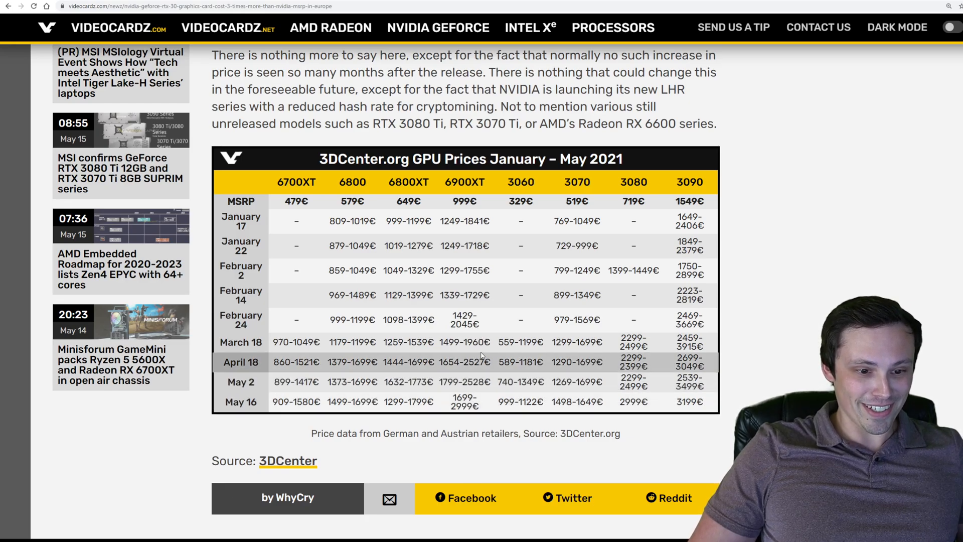
mouse_move(476, 387)
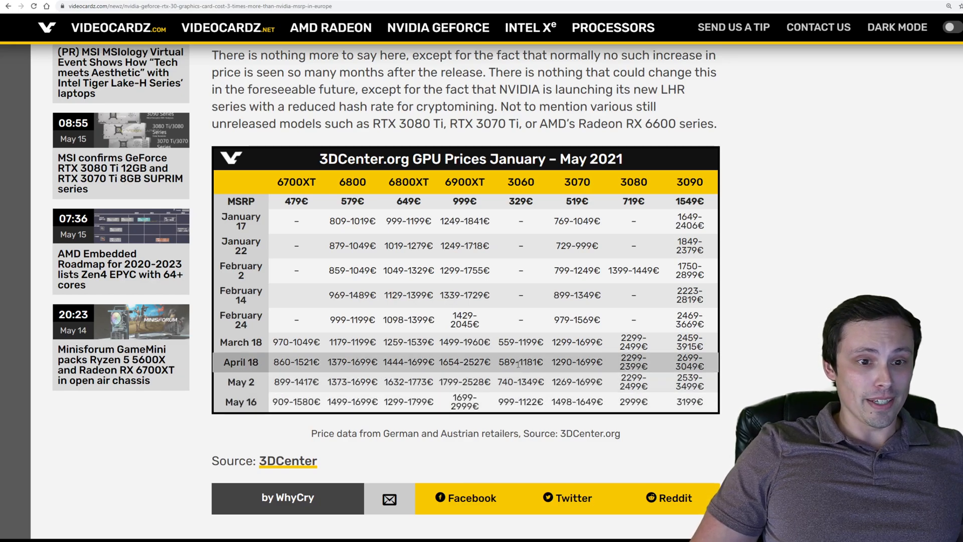
mouse_move(557, 288)
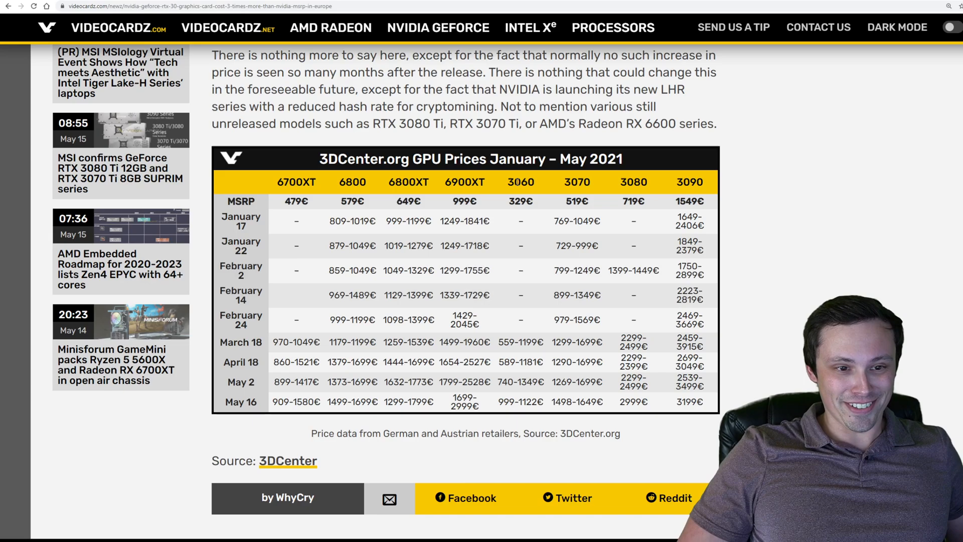
mouse_move(528, 301)
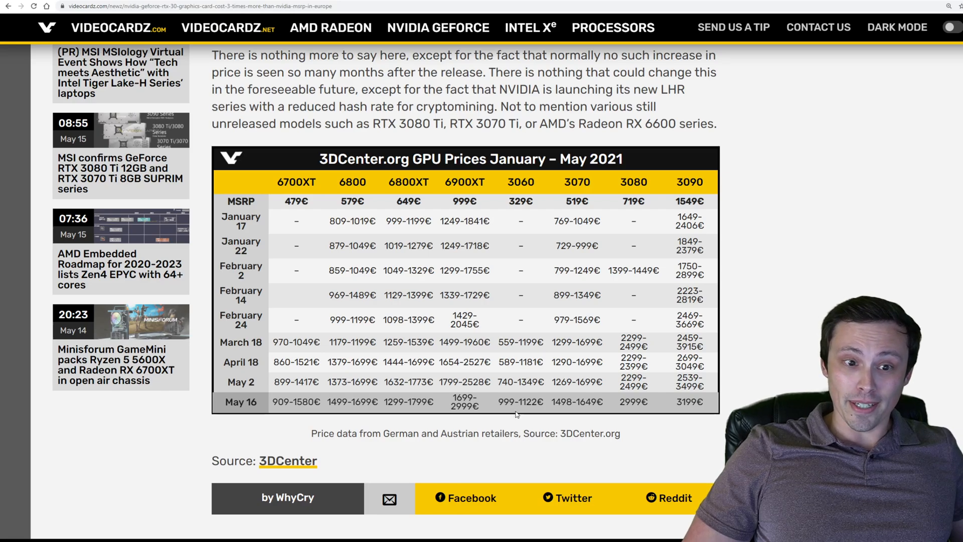
mouse_move(587, 226)
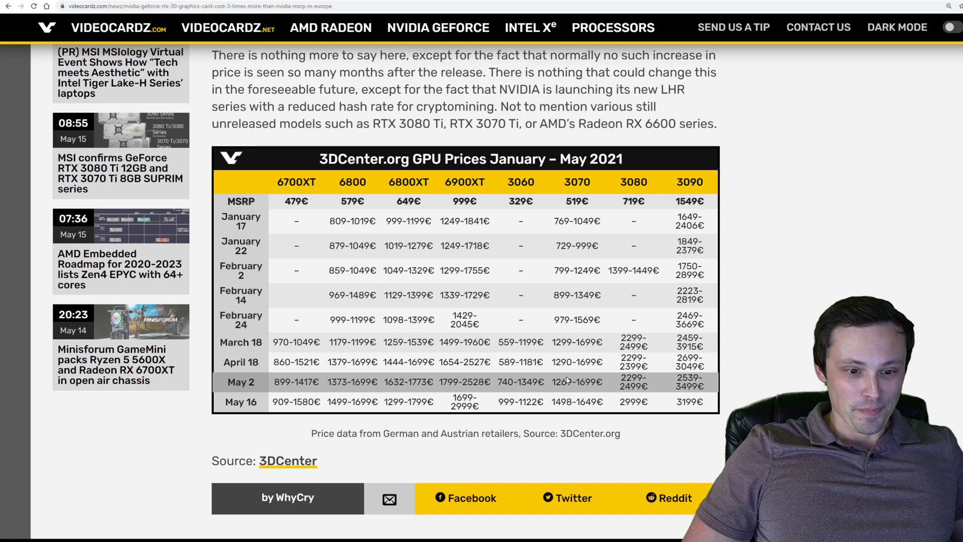
mouse_move(645, 231)
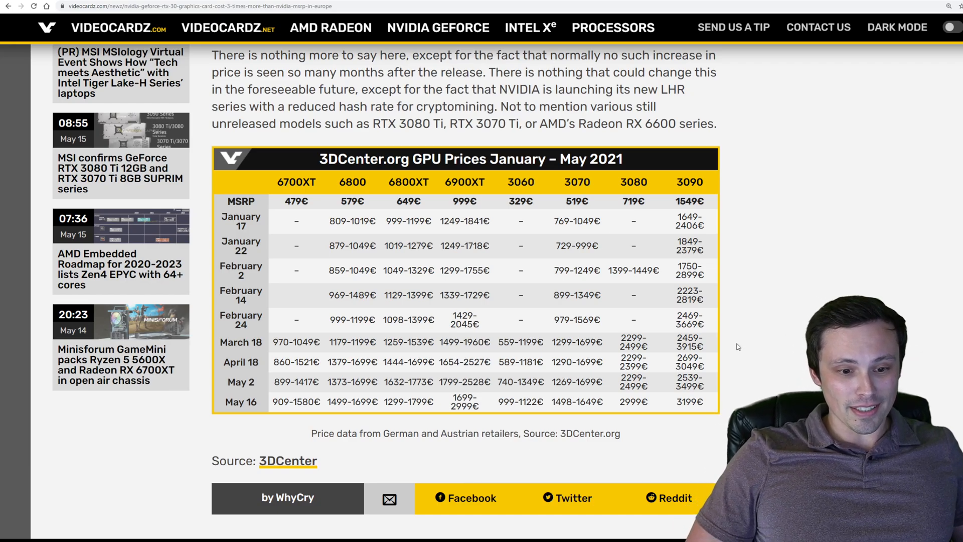
mouse_move(760, 338)
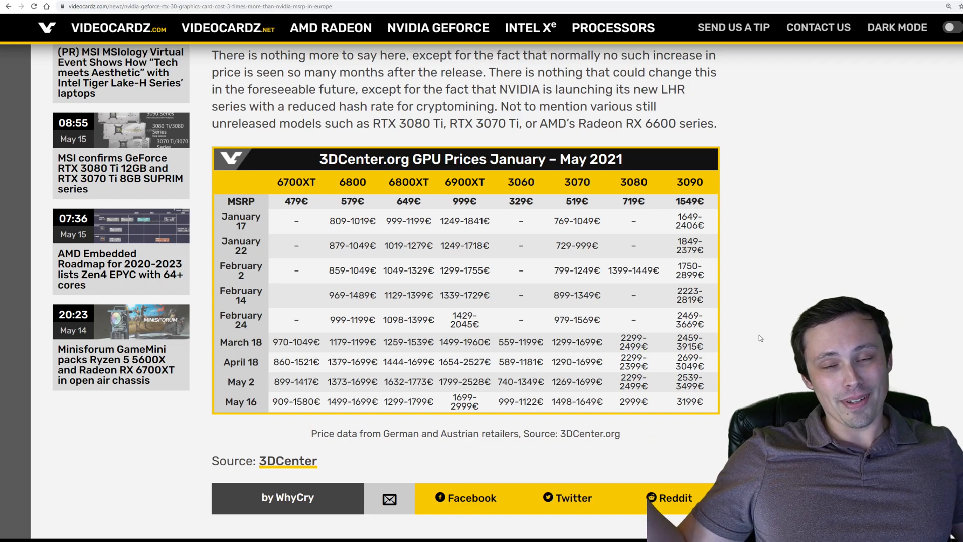
mouse_move(746, 378)
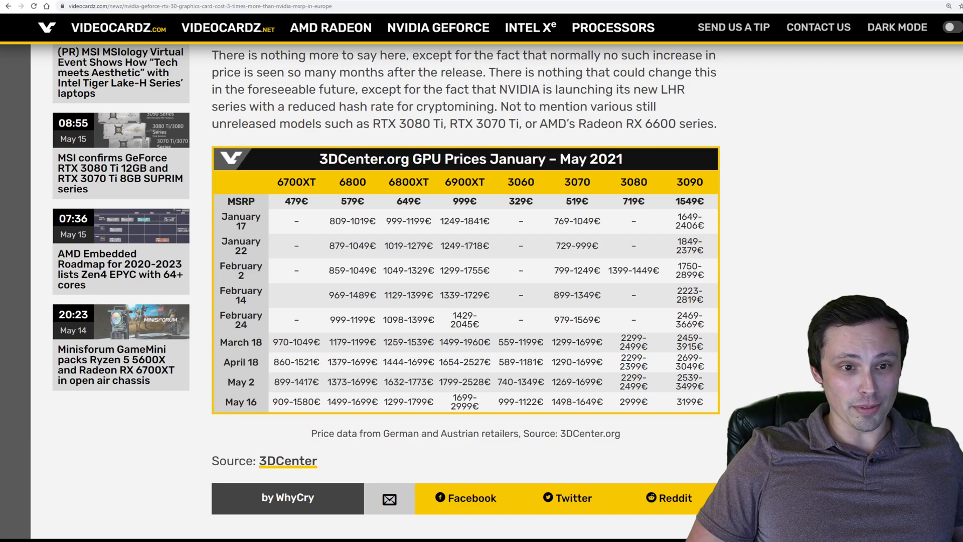
scroll("up", 3)
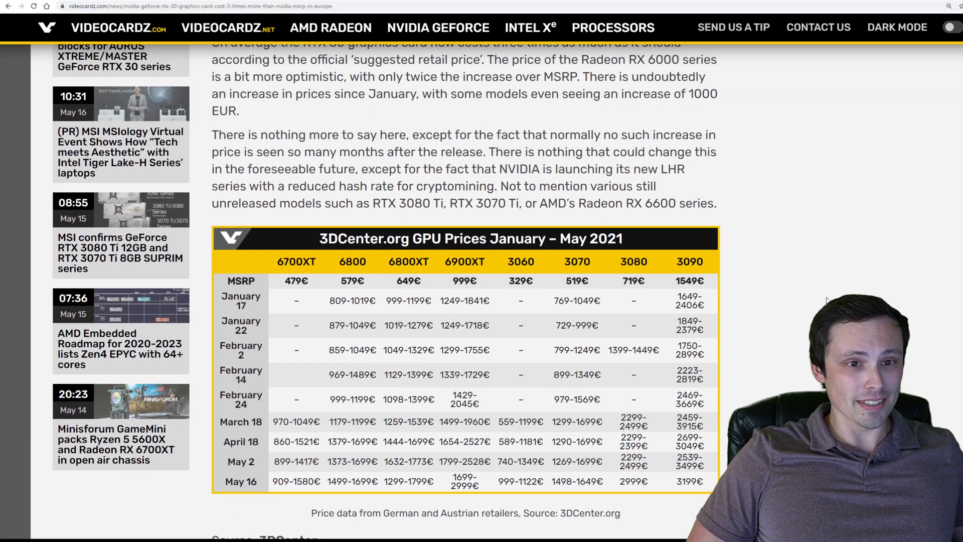
scroll("up", 3)
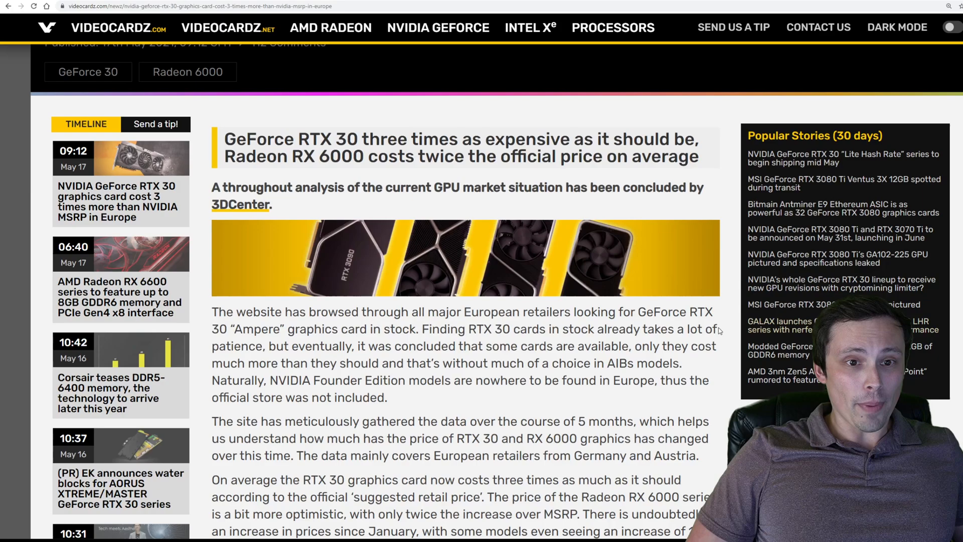
scroll("down", 3)
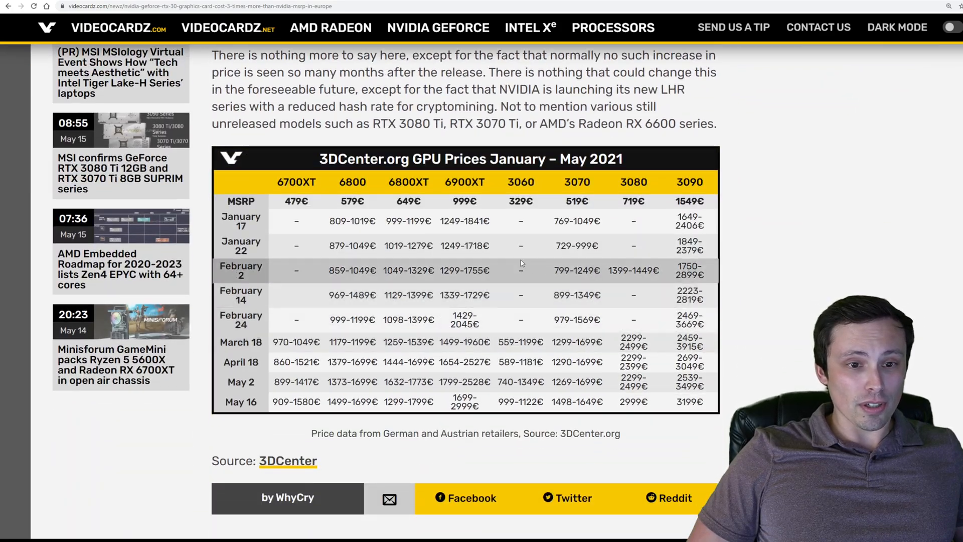